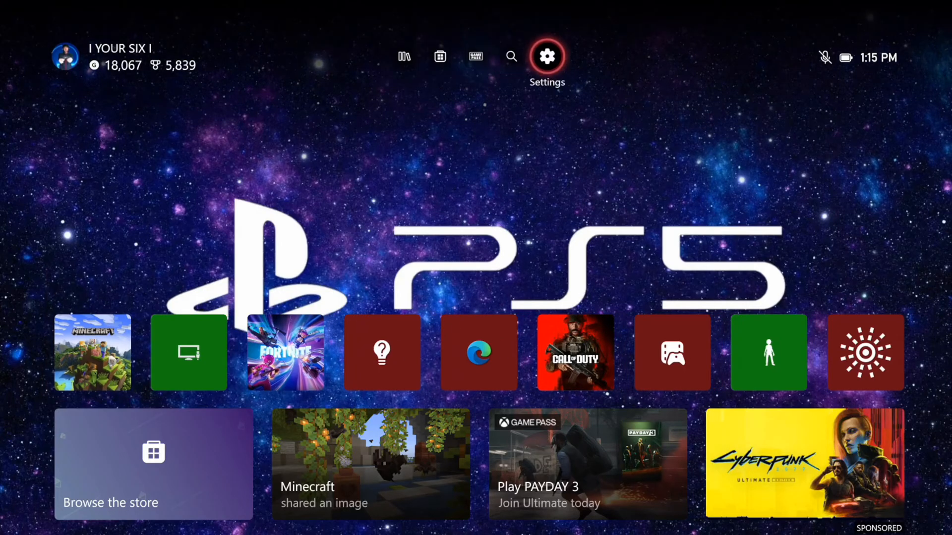
Select the General USB Flash Disk in Storage devices and choose Format storage device
left_click(545, 56)
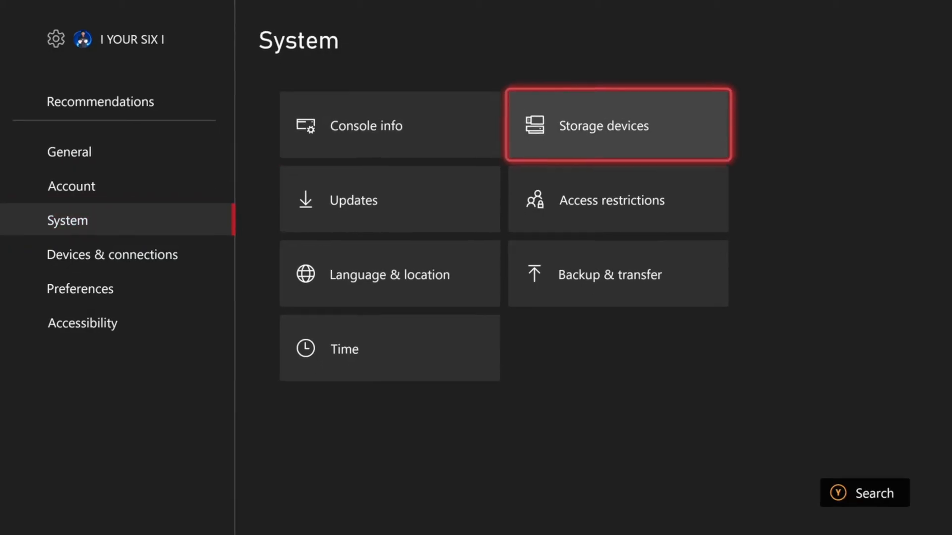
left_click(617, 126)
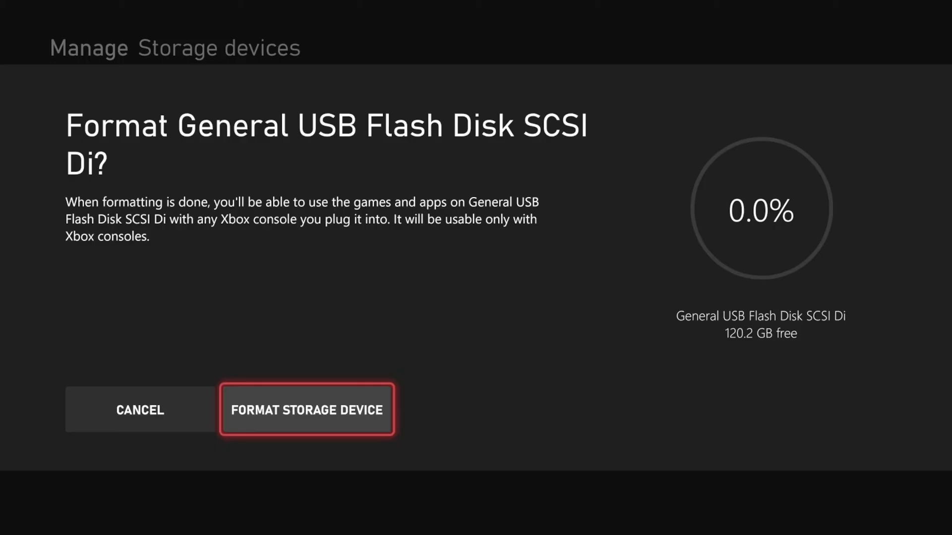
left_click(307, 409)
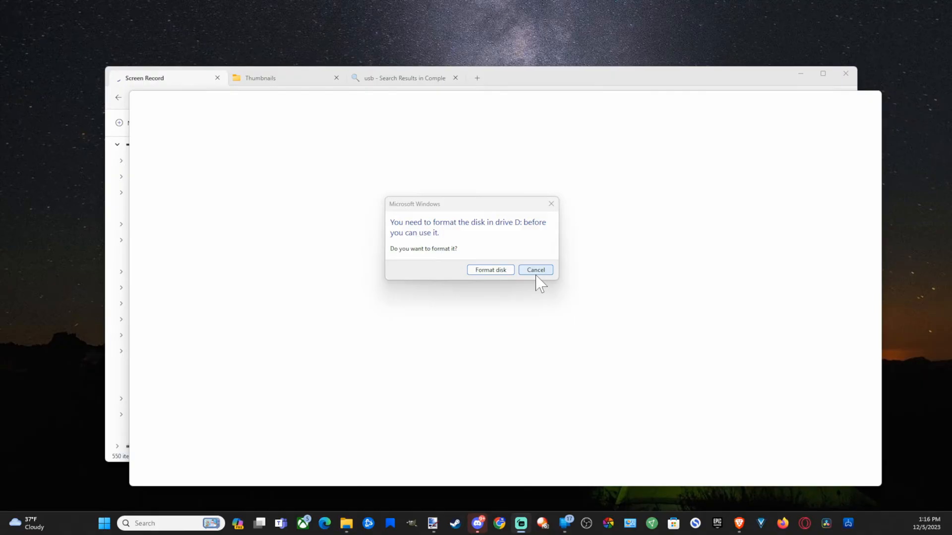
Dismiss the format prompts for USB Drive (D:) and view it listed under This PC
left_click(535, 269)
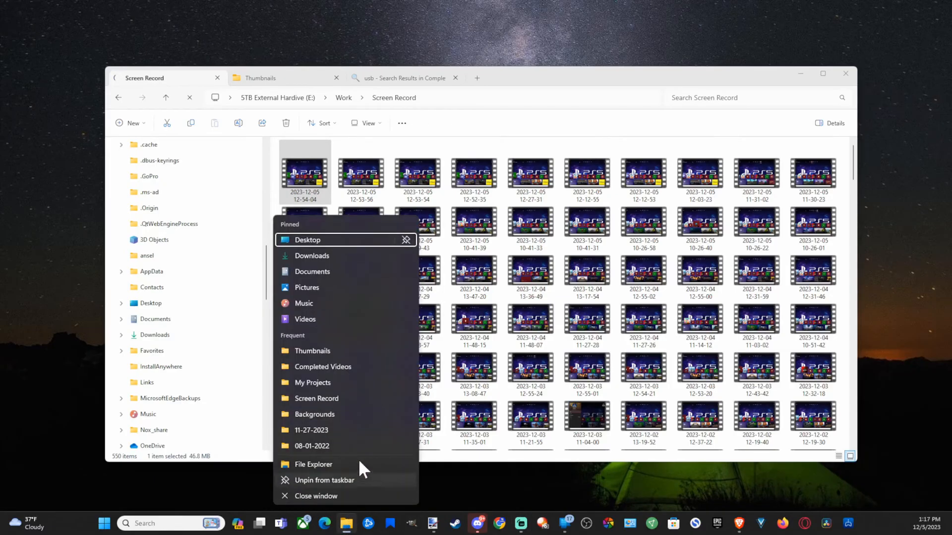
mouse_move(314, 464)
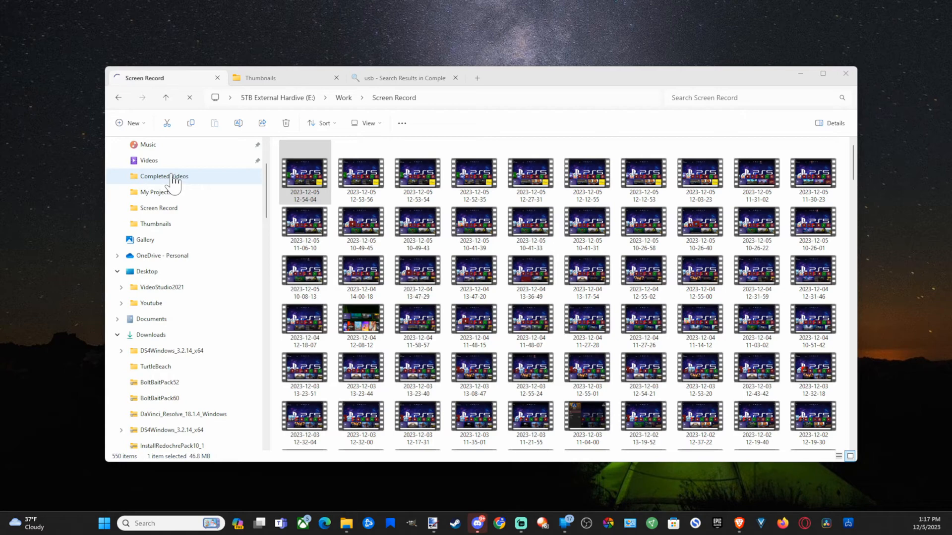
left_click(145, 318)
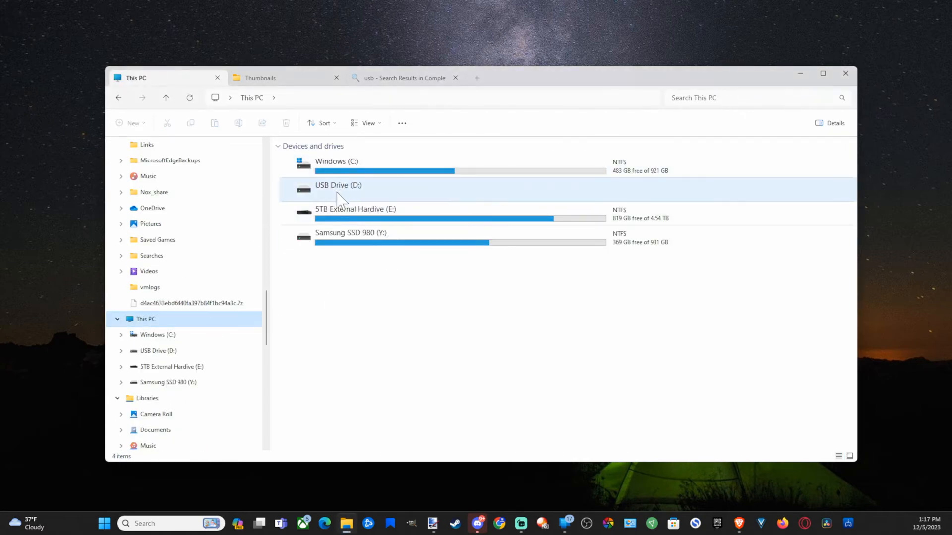
mouse_move(315, 194)
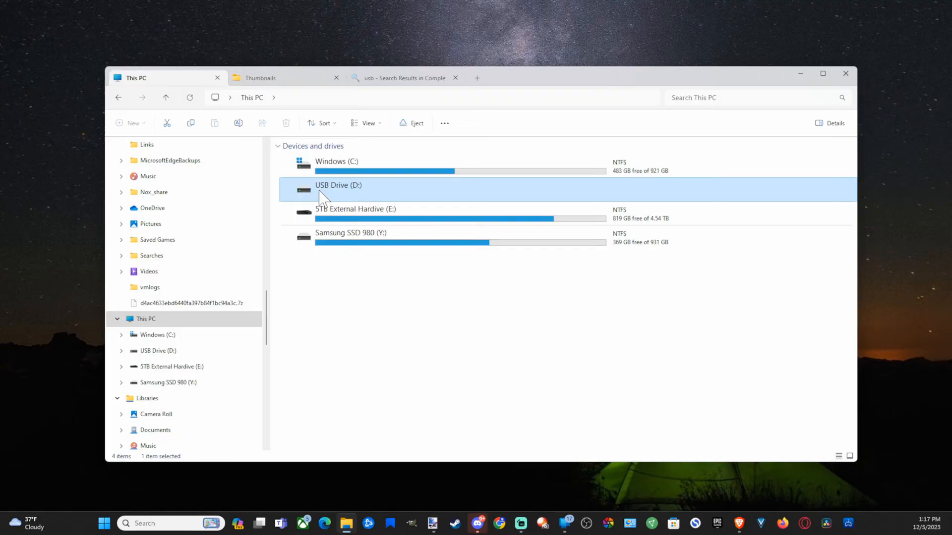
double_click(338, 185)
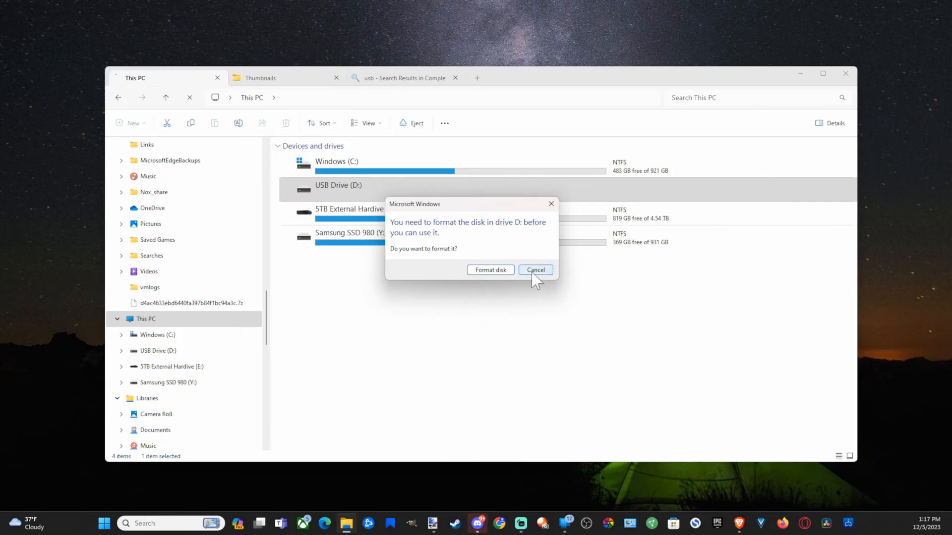
left_click(534, 269)
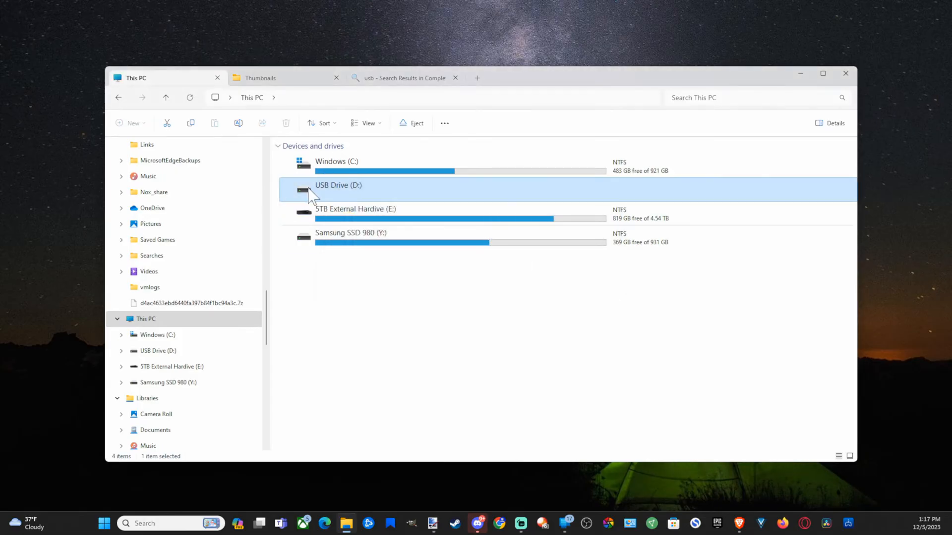
Bring up the Format dialog for USB Drive (D:) and choose NTFS as the file system
right_click(338, 189)
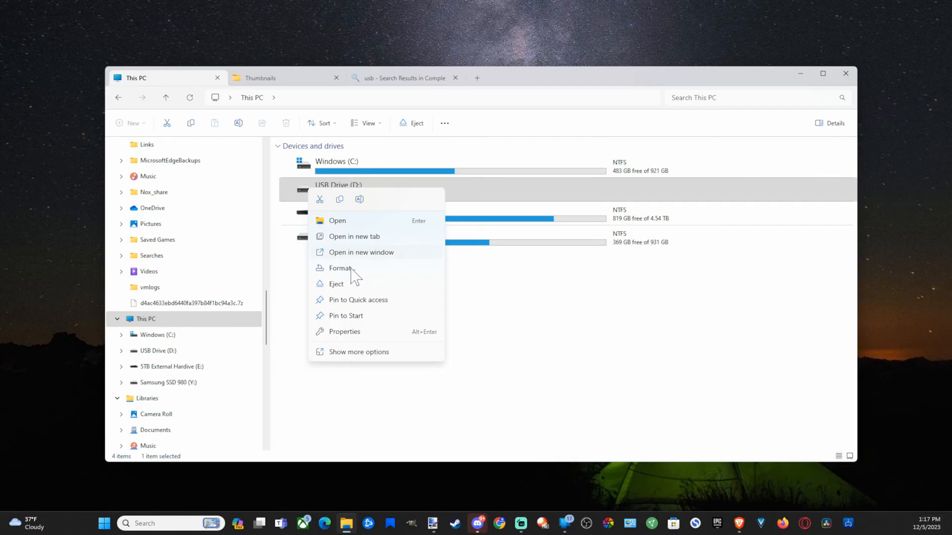
left_click(340, 267)
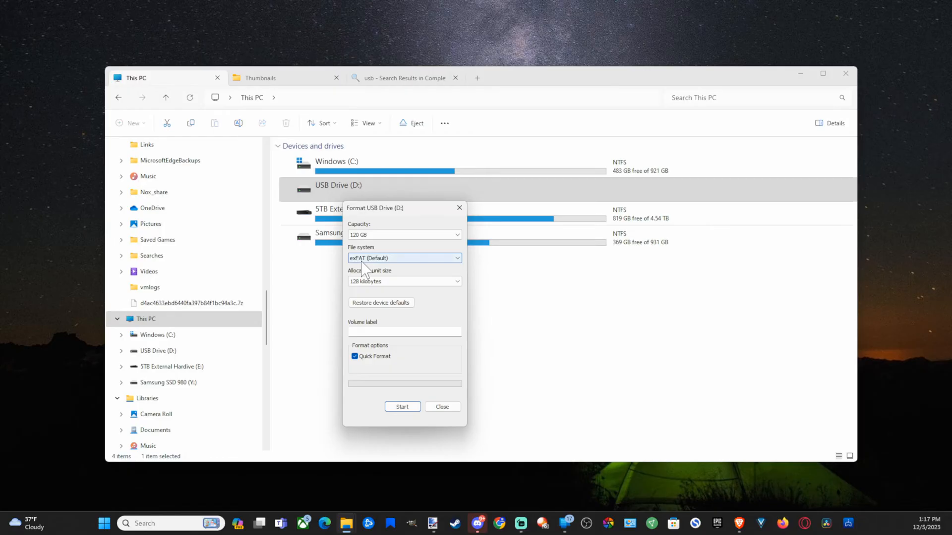
left_click(404, 258)
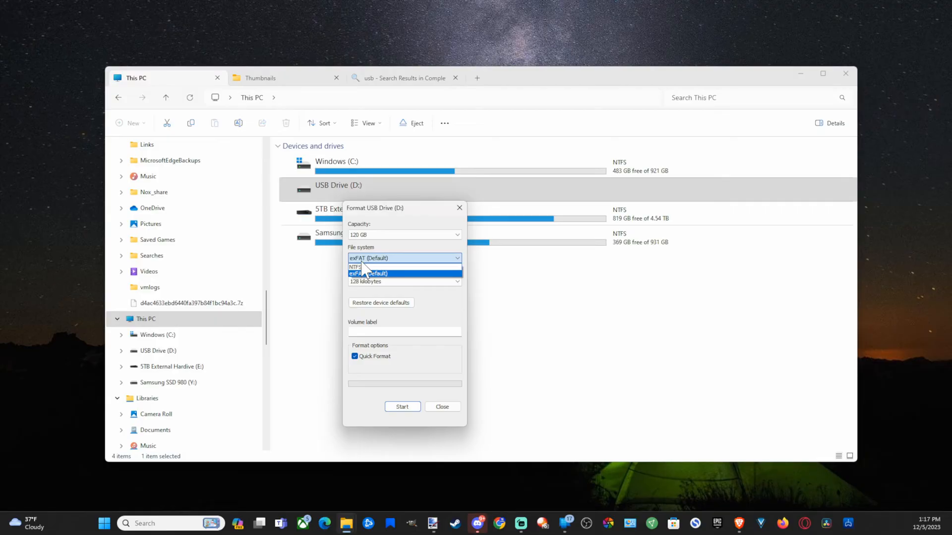
left_click(355, 267)
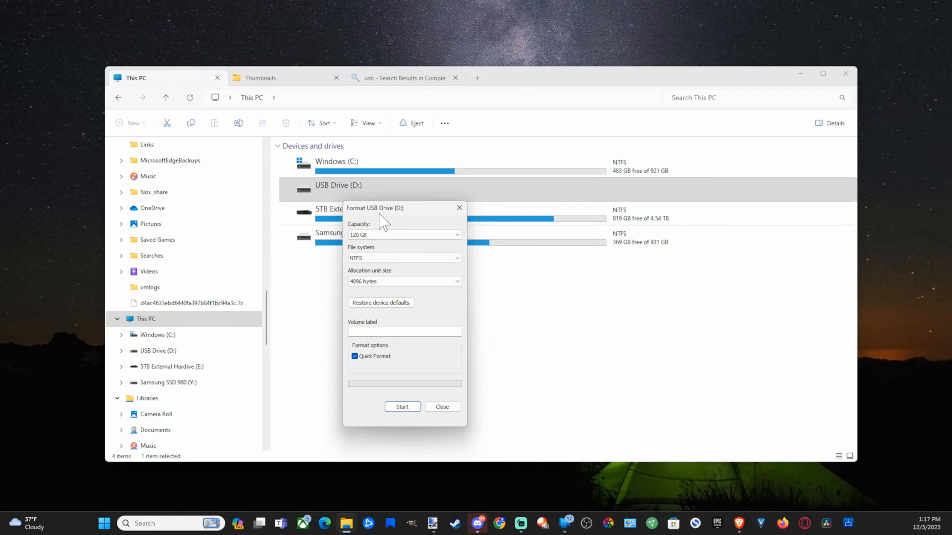
mouse_move(323, 277)
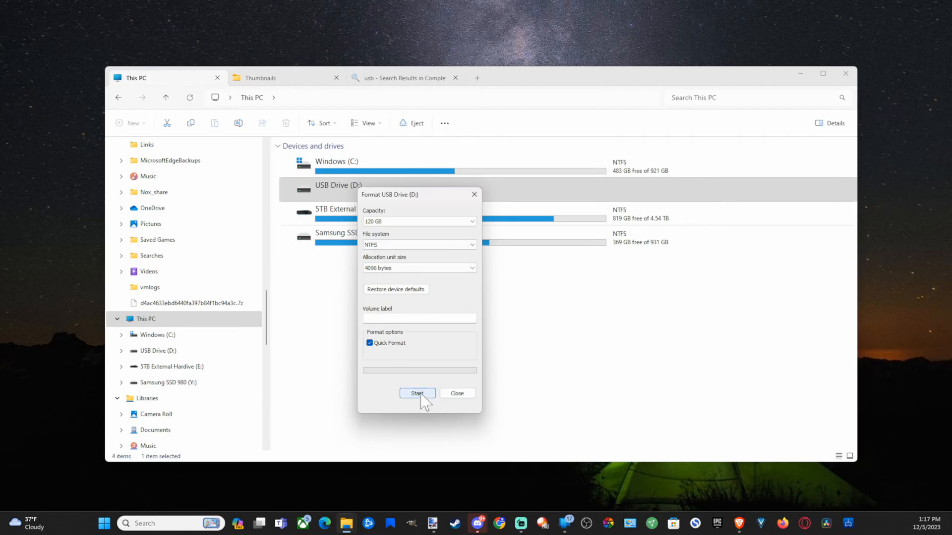
Start the NTFS format of USB Drive (D:), accepting the erase-all-data warning
left_click(418, 394)
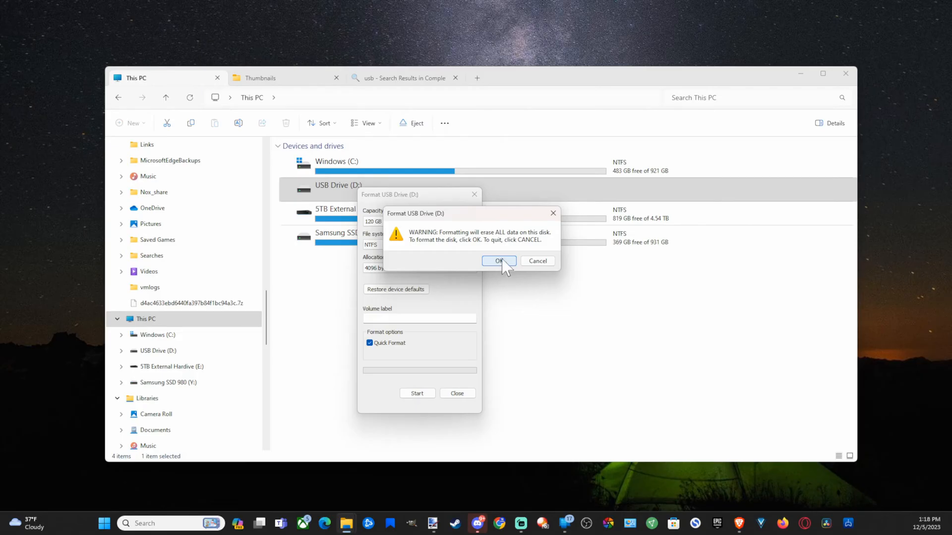
left_click(499, 261)
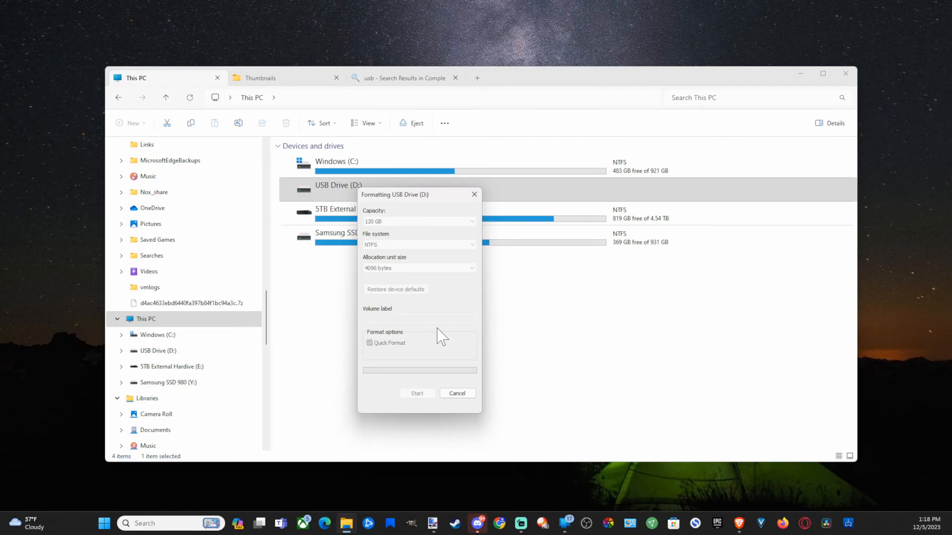
mouse_move(337, 290)
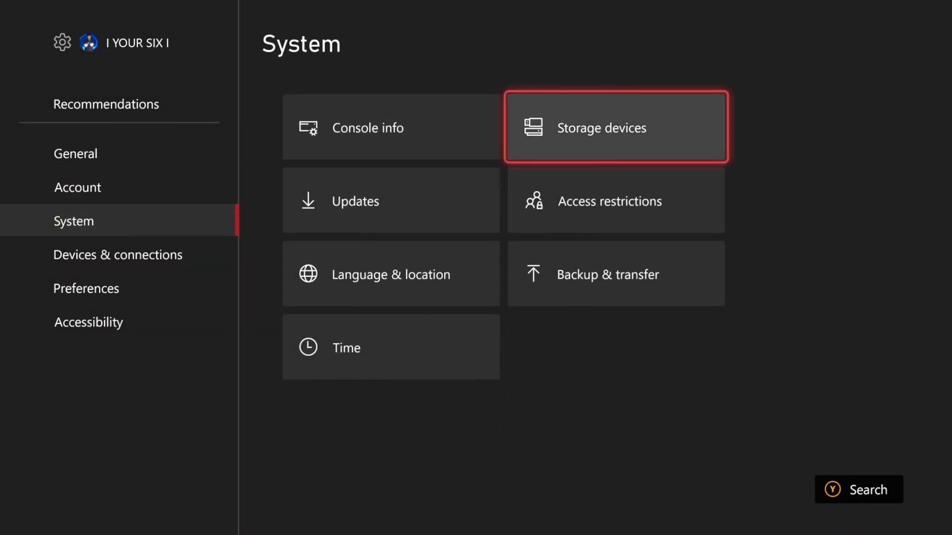
View the SanDisk Ultra drive in Storage devices, recognised with 14.3 GB free for media
left_click(615, 126)
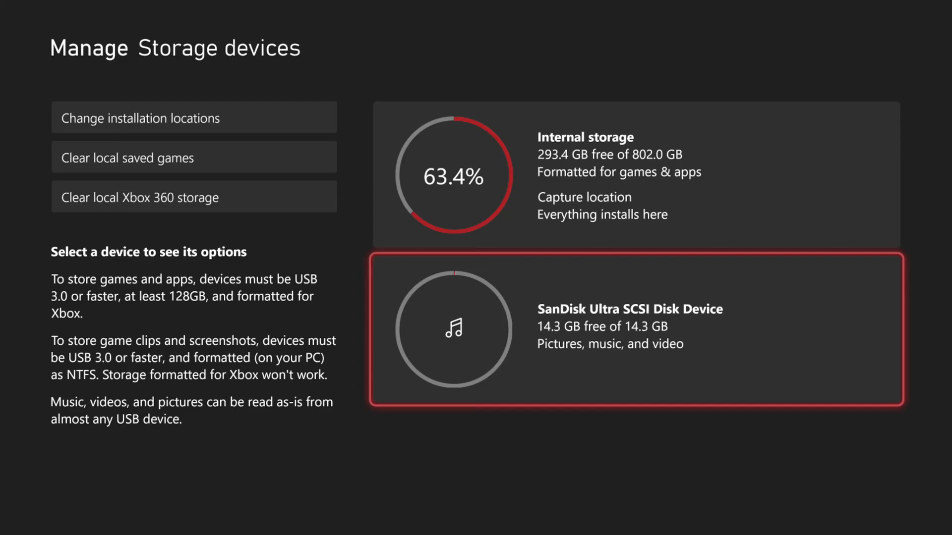
left_click(634, 331)
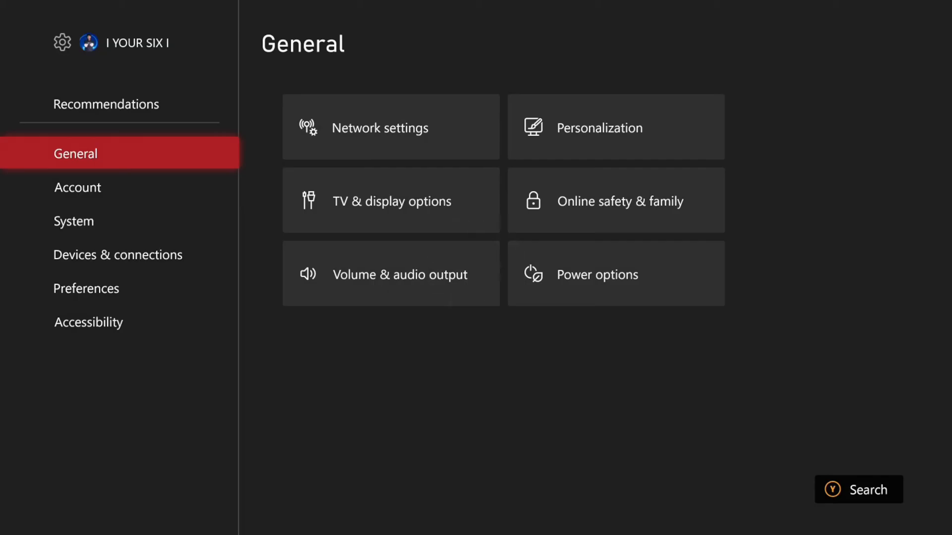
In Capture & share preferences, keep the capture save location on internal storage
left_click(86, 288)
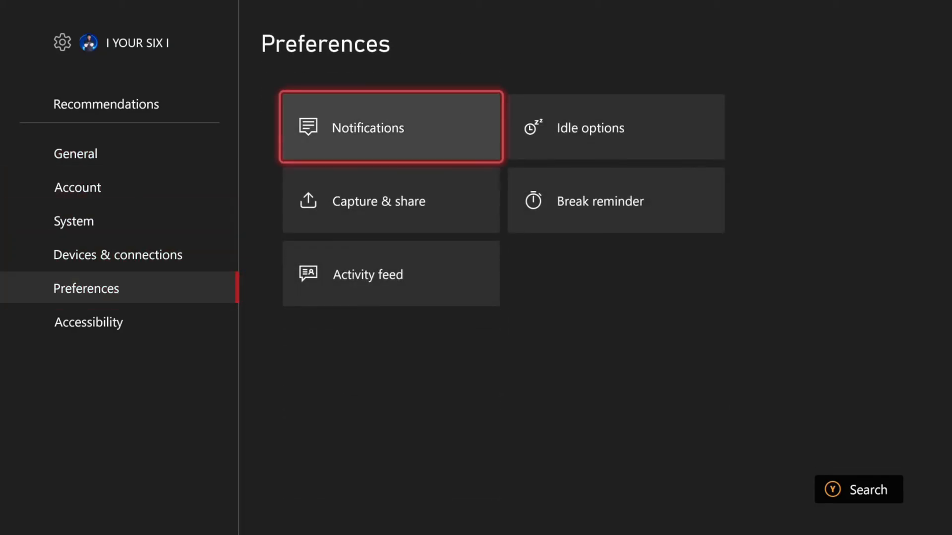
left_click(377, 202)
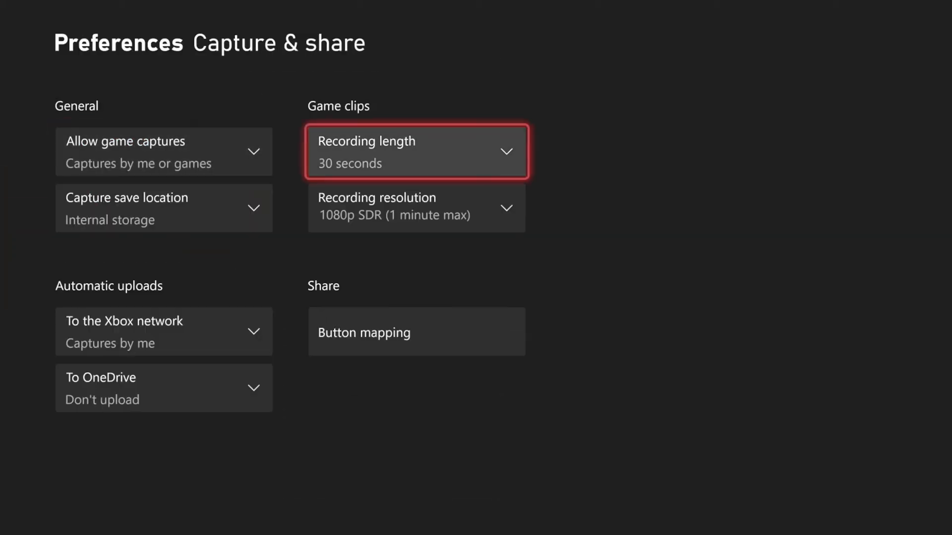
left_click(415, 151)
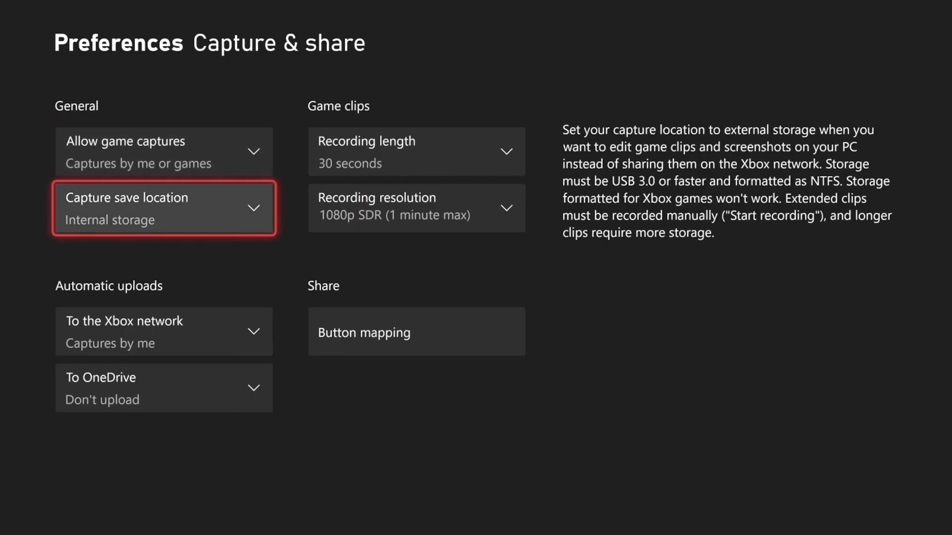
left_click(164, 207)
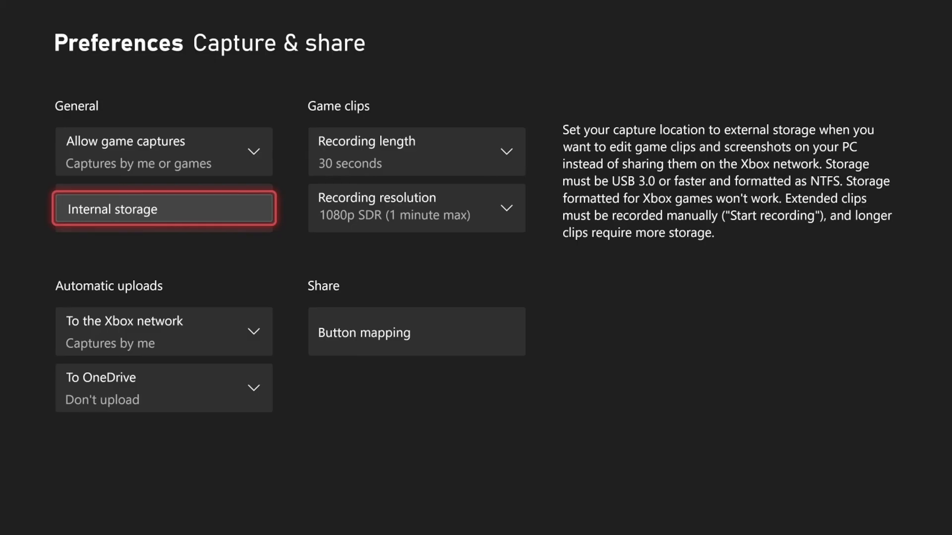
left_click(415, 150)
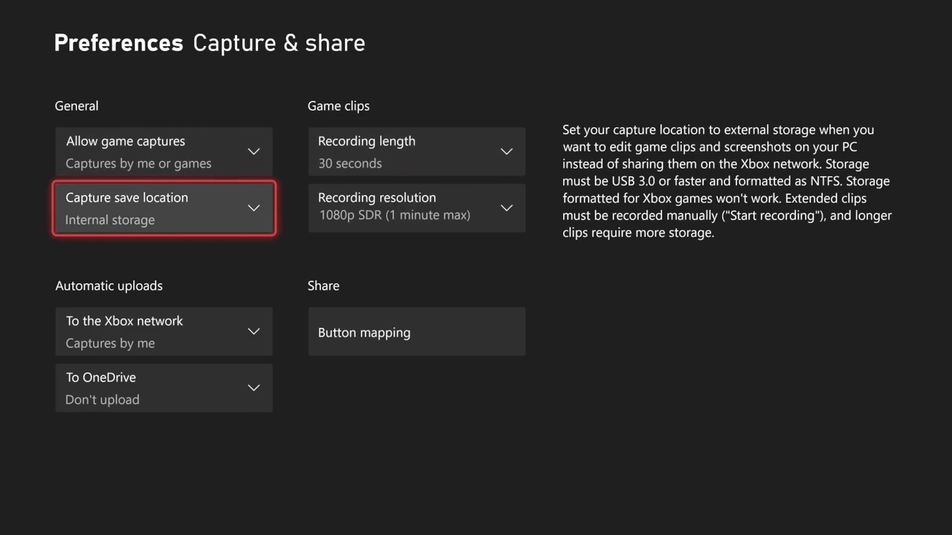
Set game clip length to 1 minute and show the recording resolution choices
left_click(416, 151)
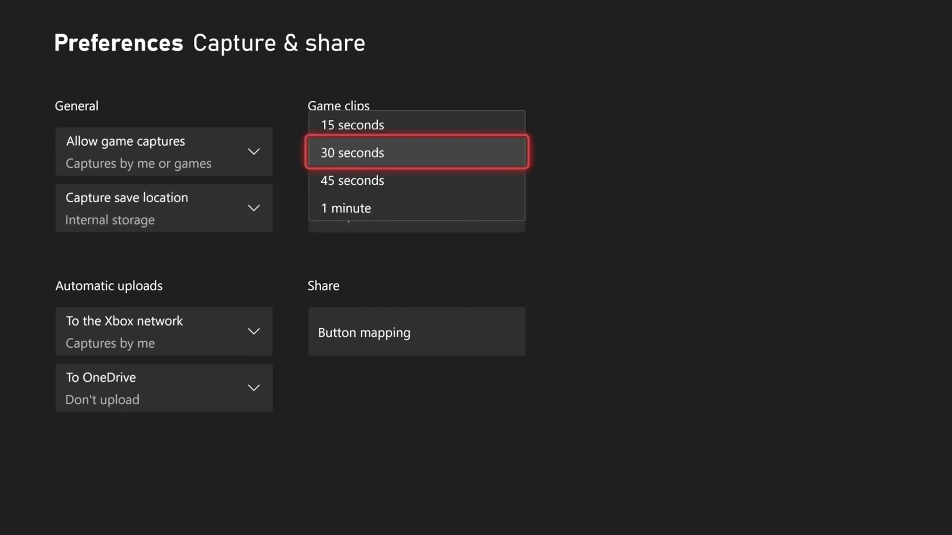
left_click(416, 153)
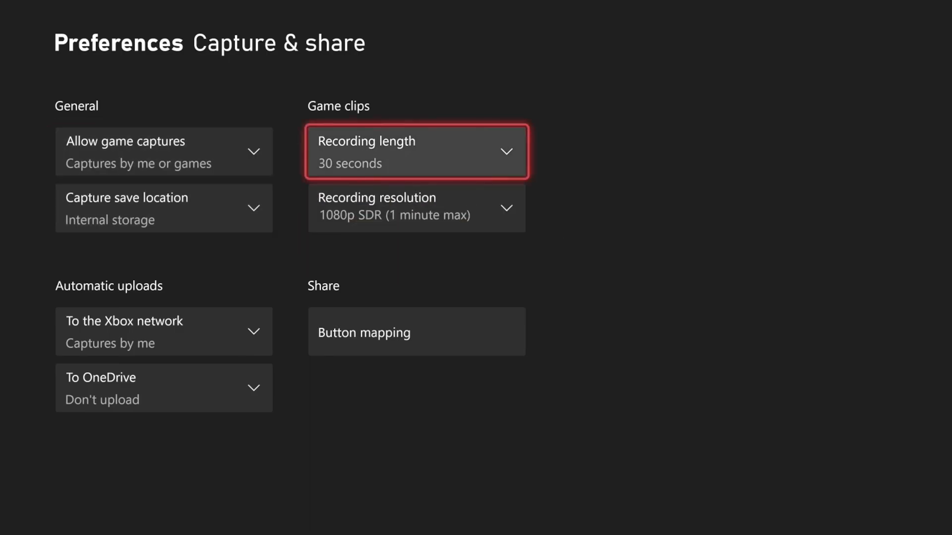
left_click(415, 208)
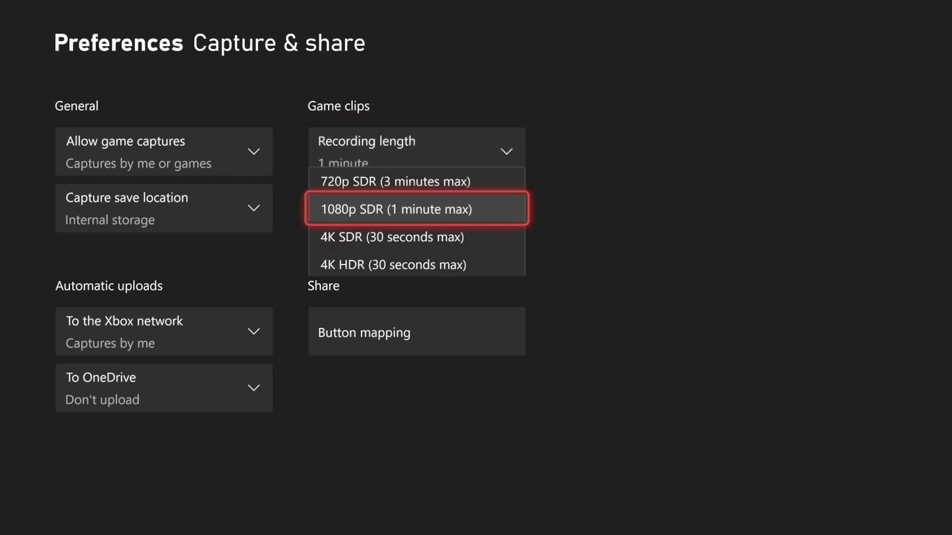